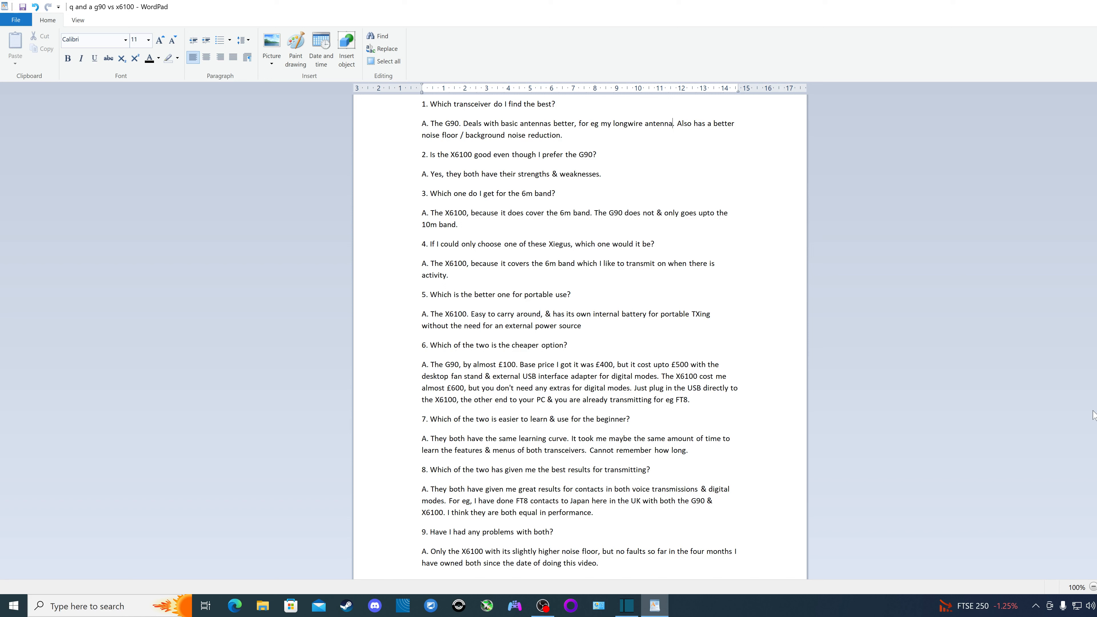
{"action": "scroll", "scroll_direction": "down", "scroll_amount": 3}
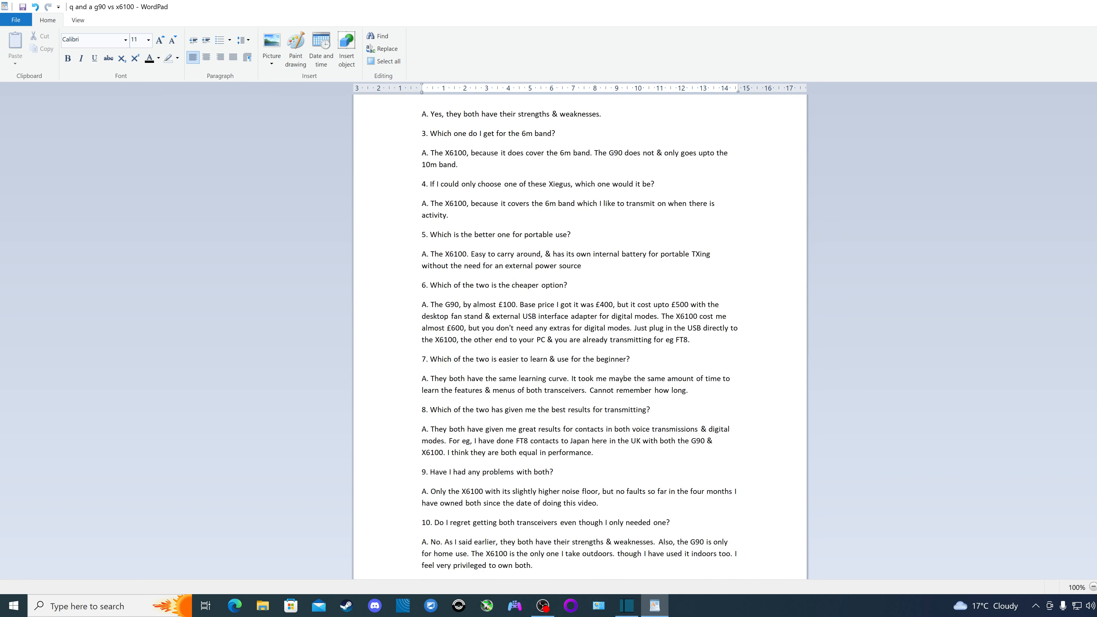